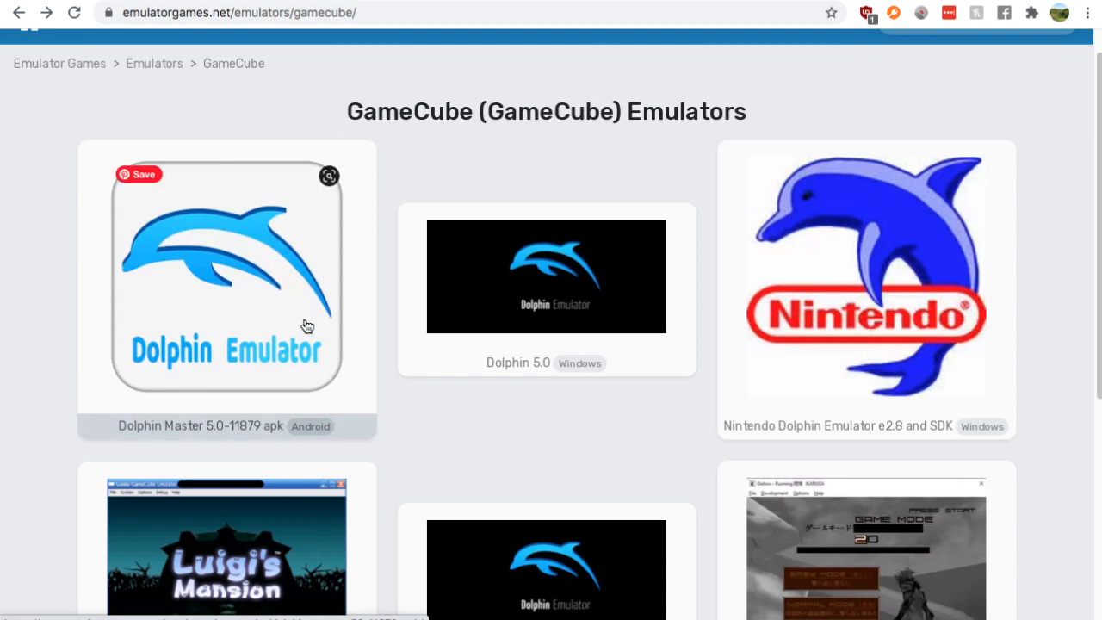
- Open the Dolphin Master 5.0-11879 apk (Android) card from the GameCube emulators list
click(226, 276)
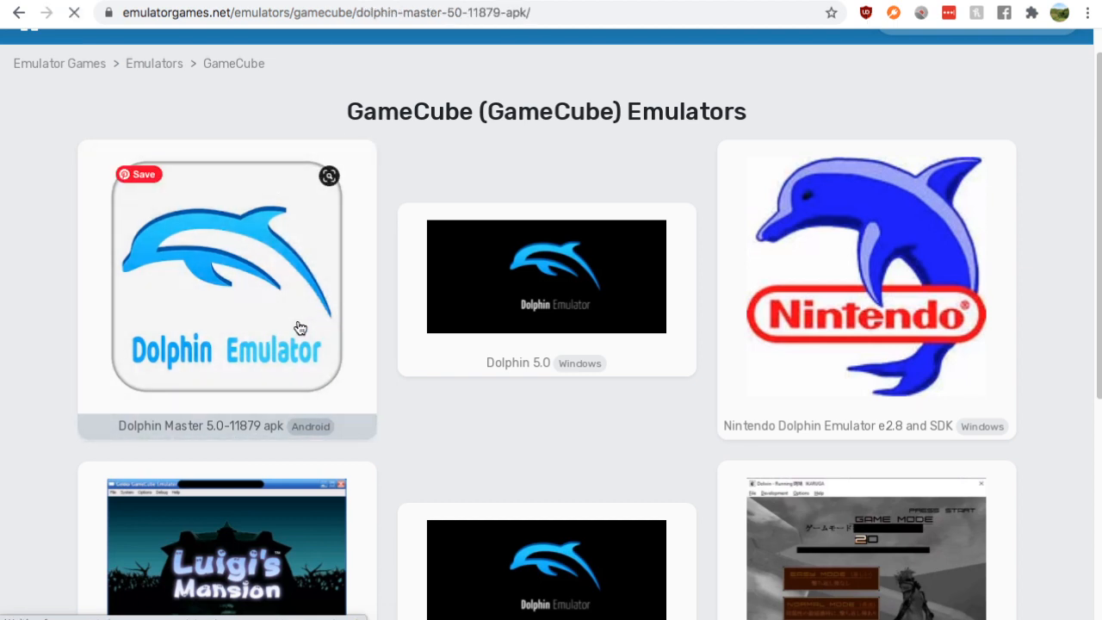
click(226, 276)
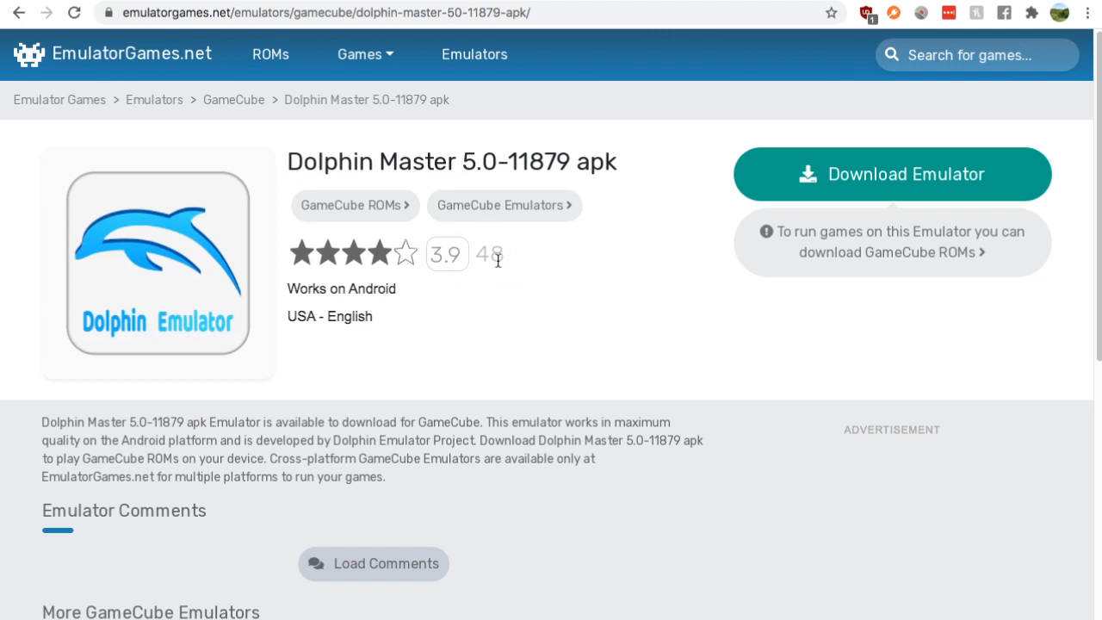
mouse_move(907, 192)
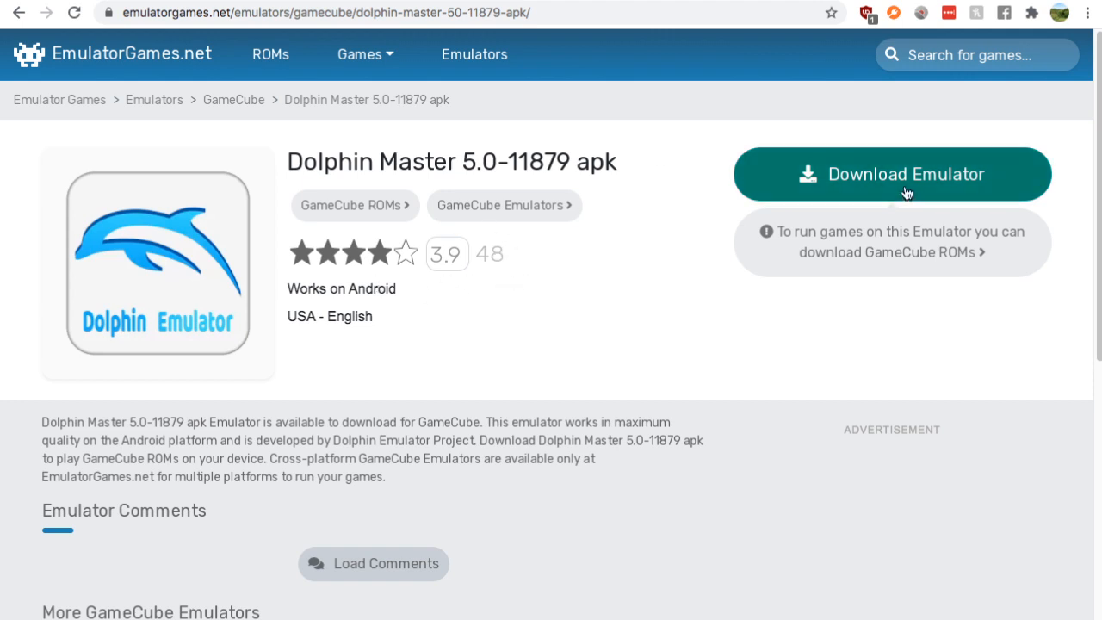